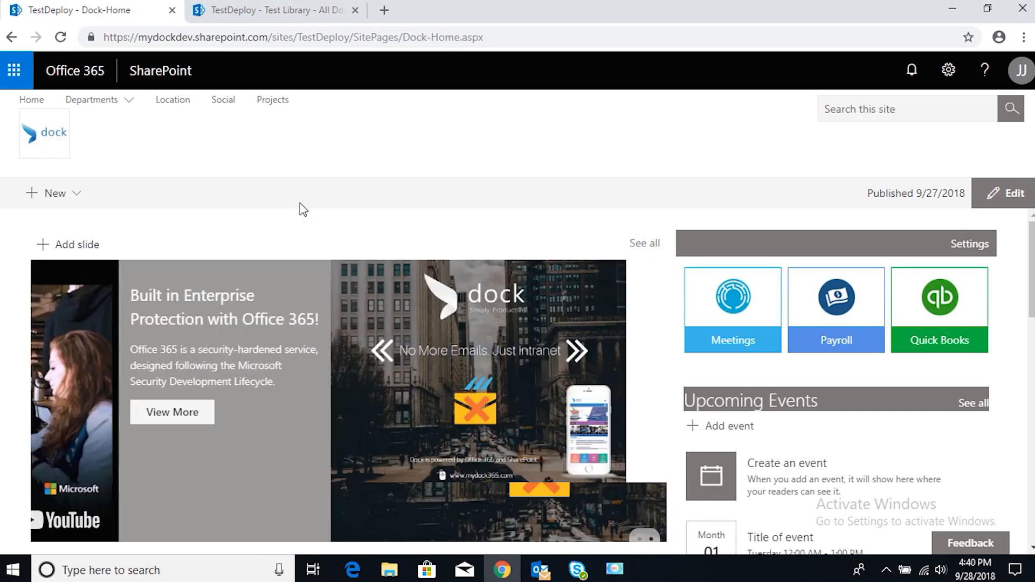
# Reach the TestDeploy Site Contents page from the Dock home via the Settings gear menu
pyautogui.click(576, 352)
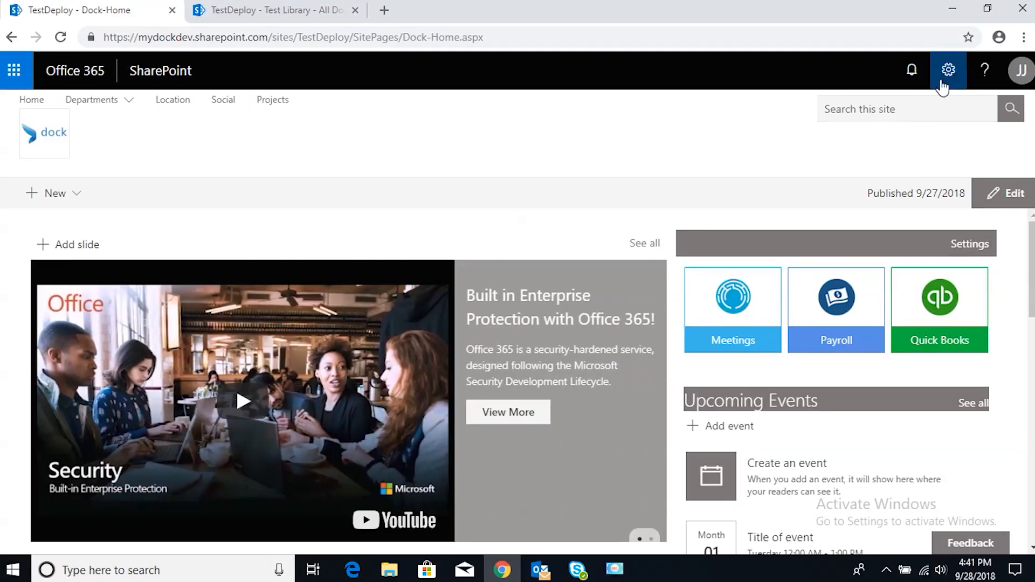
pyautogui.click(950, 69)
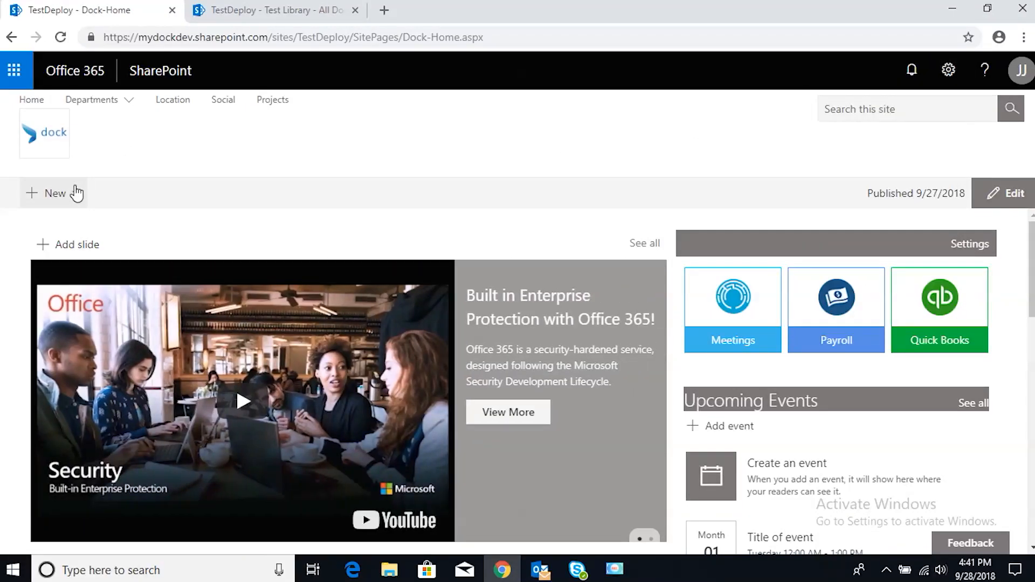
pyautogui.click(52, 193)
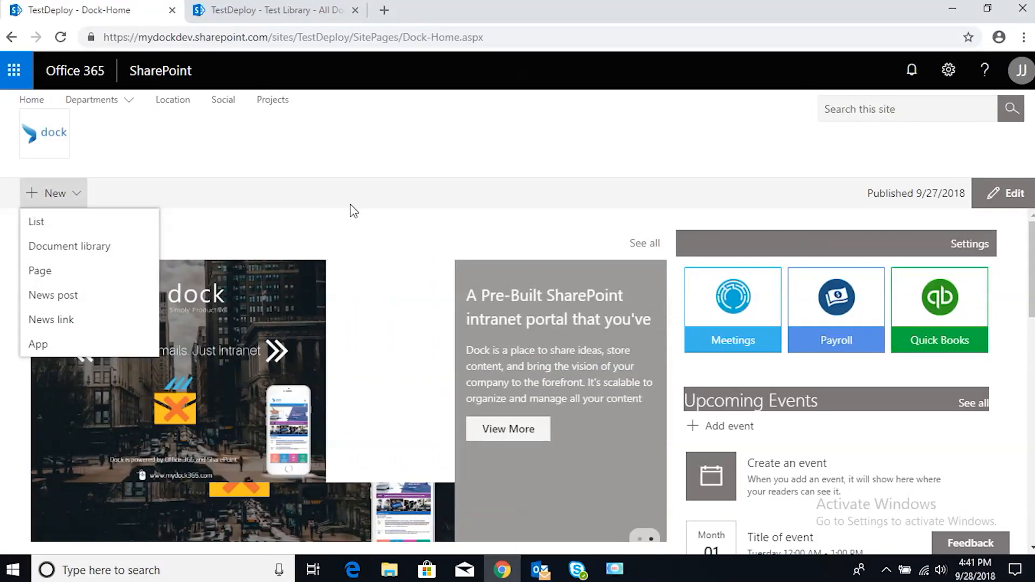
pyautogui.click(947, 69)
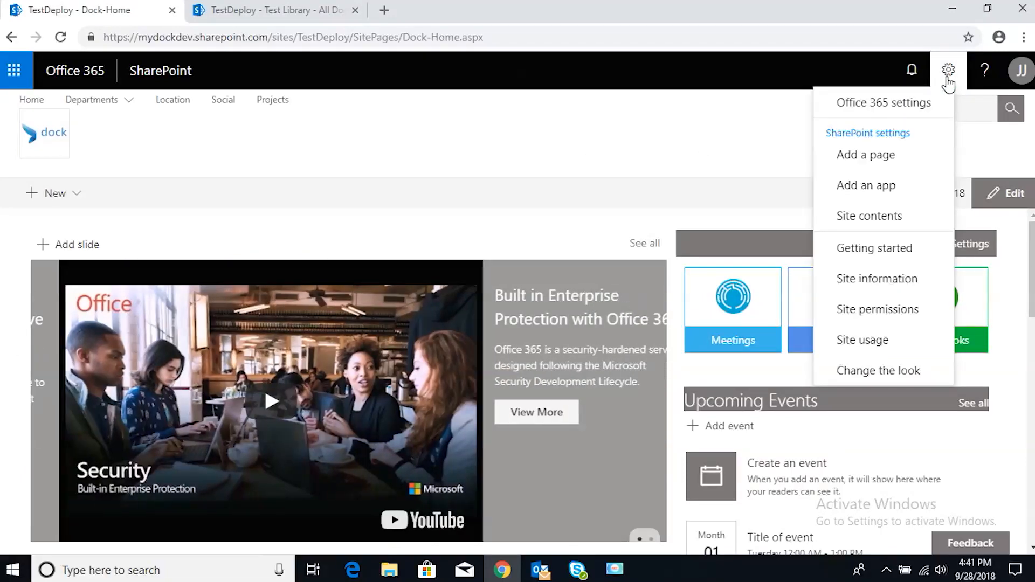
pyautogui.click(870, 216)
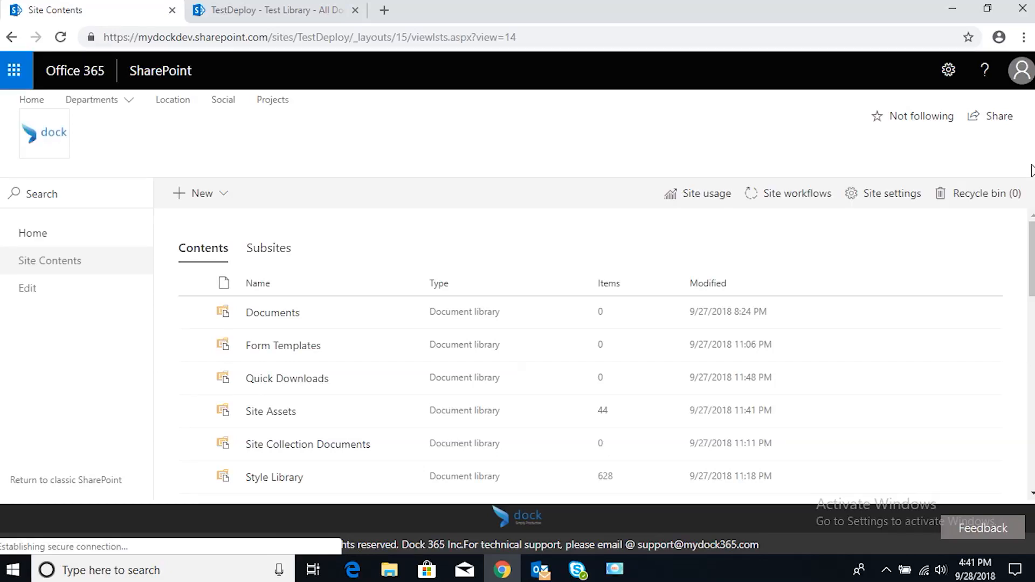
# Review the Site Contents list and bring up the + New item choices
pyautogui.scroll(-3)
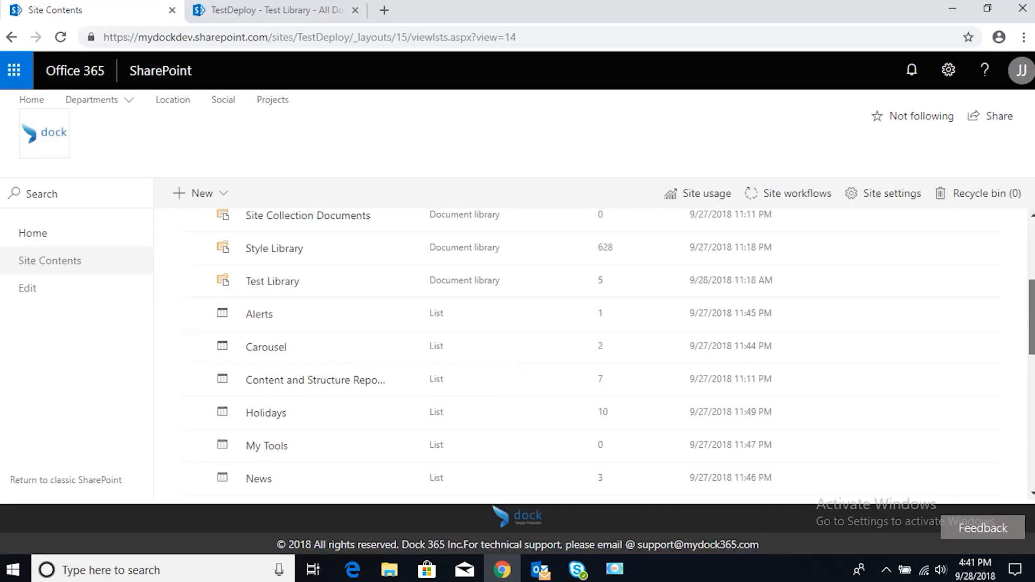
pyautogui.scroll(3)
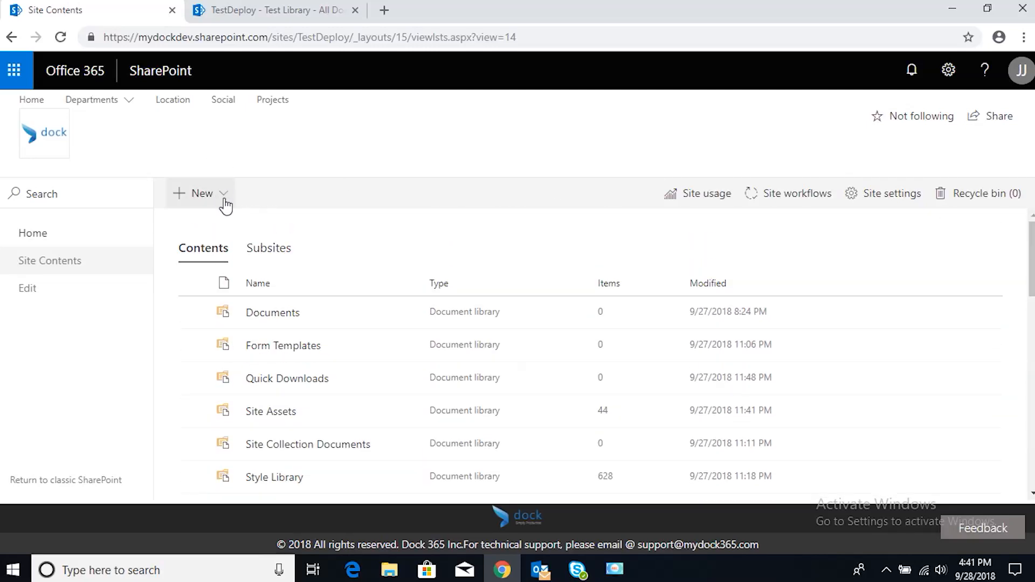
pyautogui.click(201, 194)
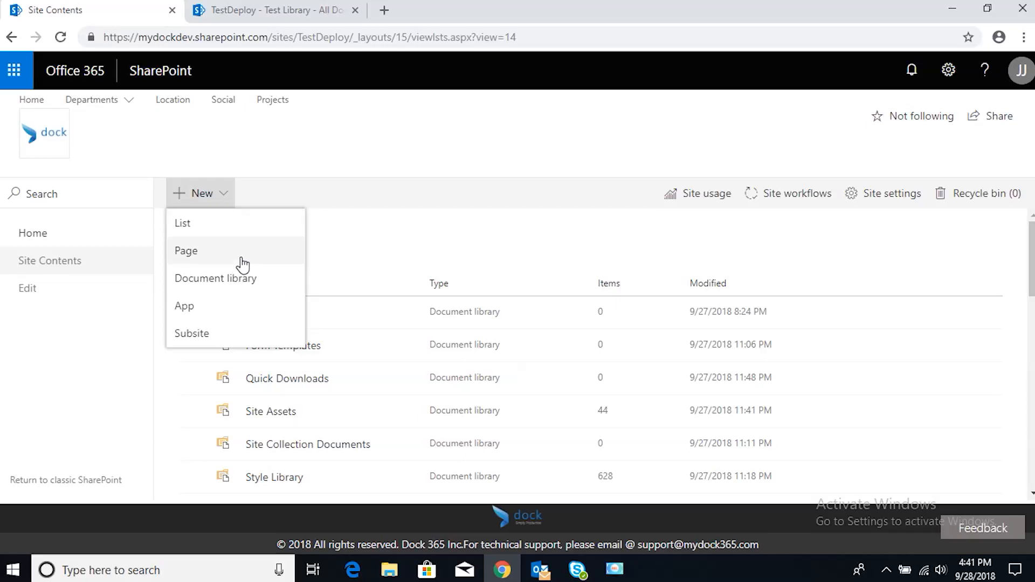
# Create a document library named Library1 with 'Show in site navigation' unchecked
pyautogui.click(215, 278)
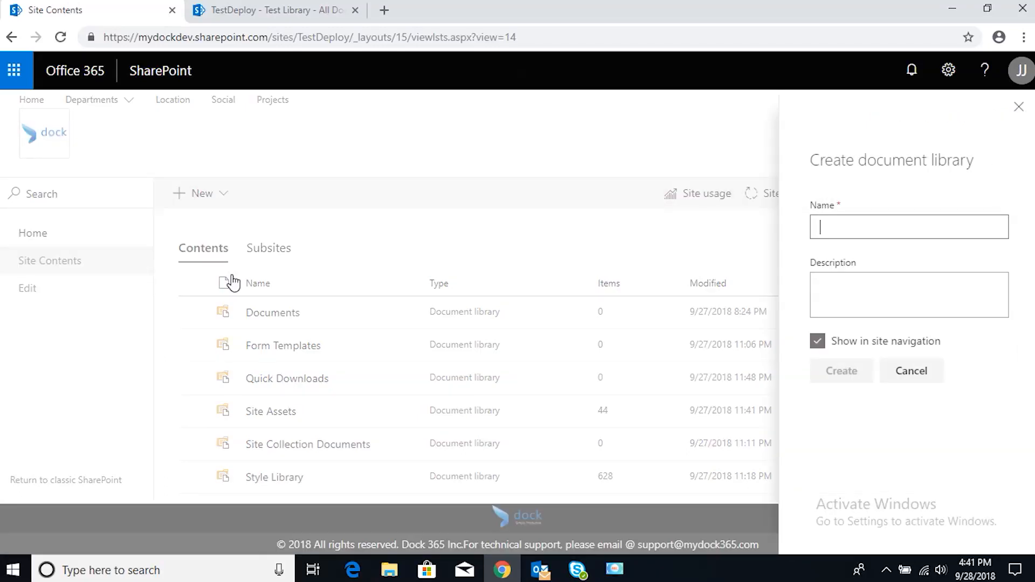
pyautogui.moveTo(887, 233)
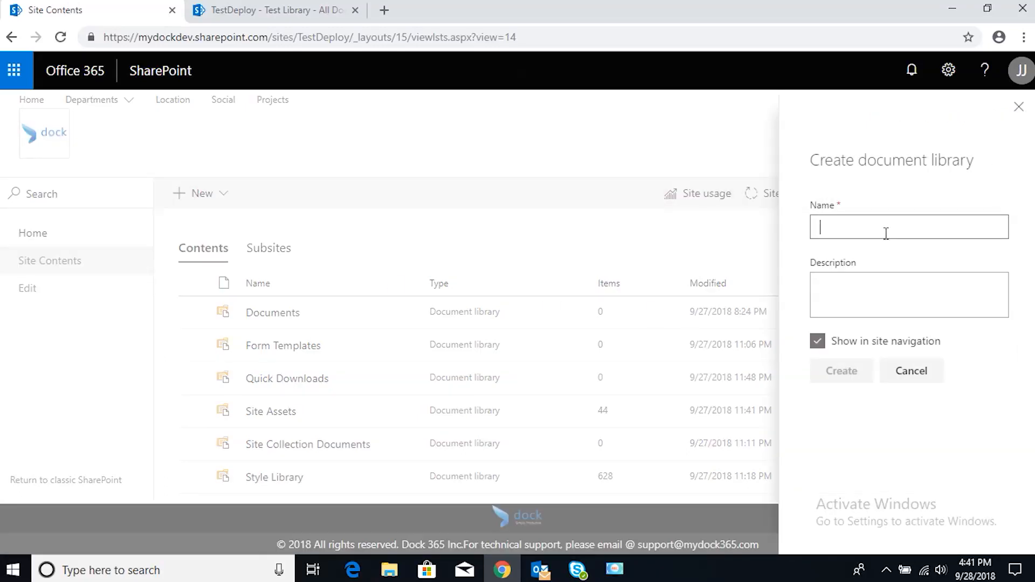
pyautogui.write('Library1')
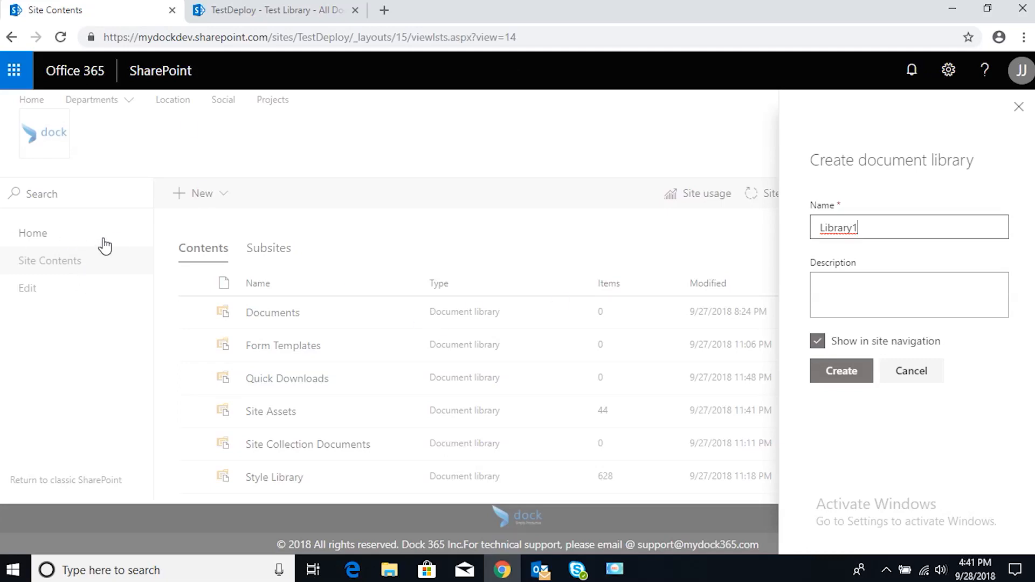
pyautogui.click(818, 341)
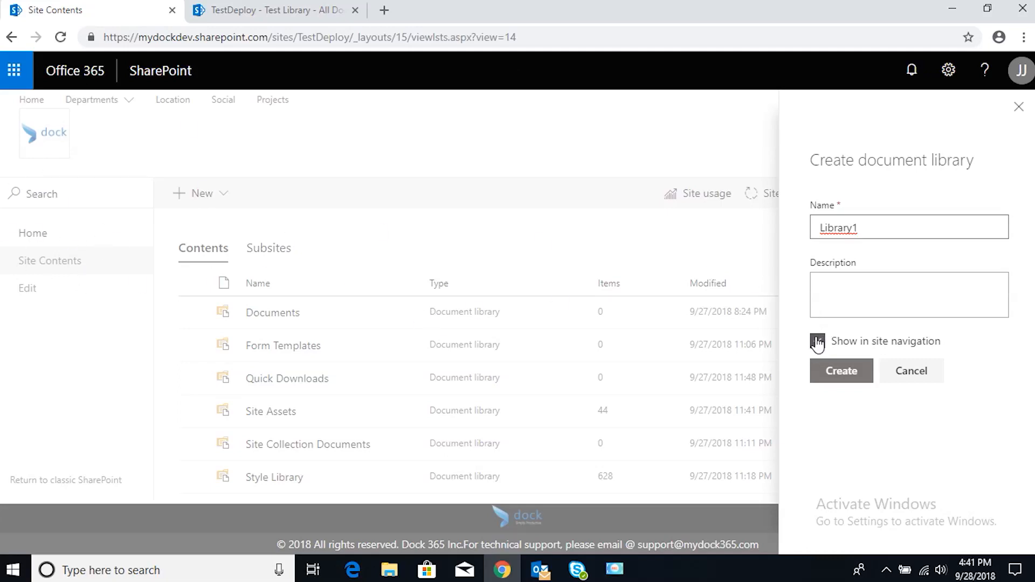
pyautogui.click(841, 371)
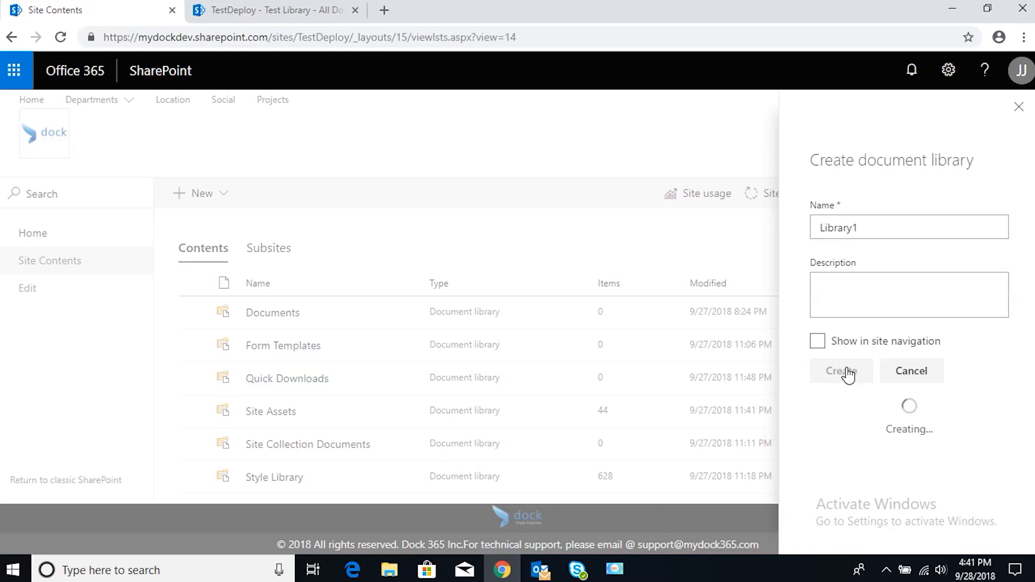
pyautogui.click(841, 371)
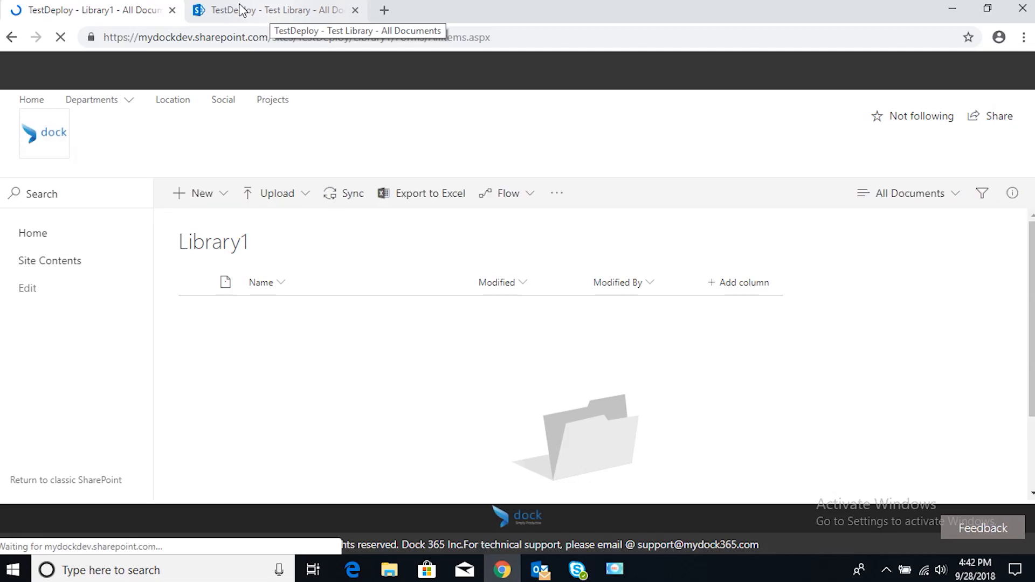
# Switch to the Test Library browser tab listing its five LinkedIn Learning files
pyautogui.click(267, 11)
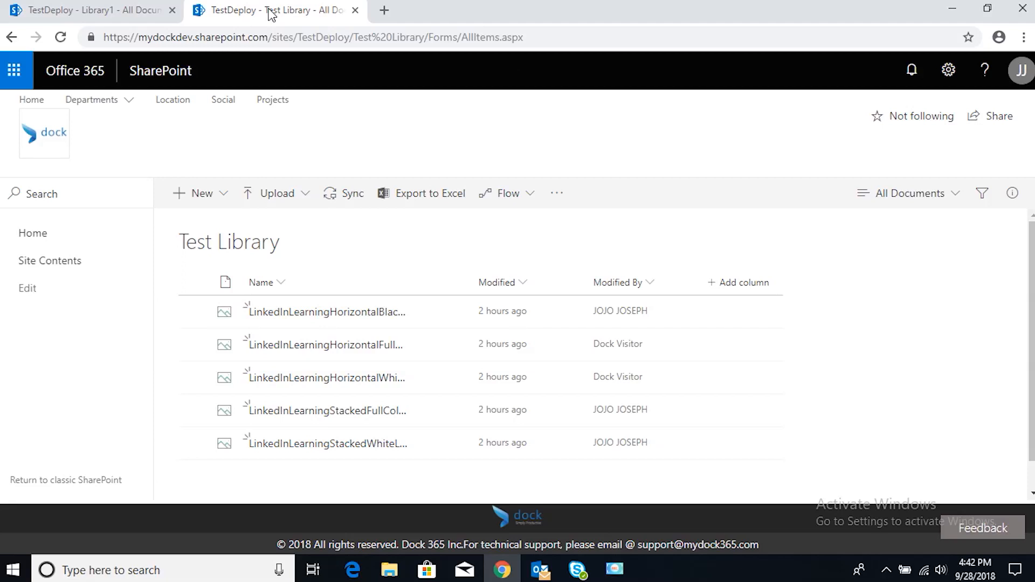
pyautogui.moveTo(573, 311)
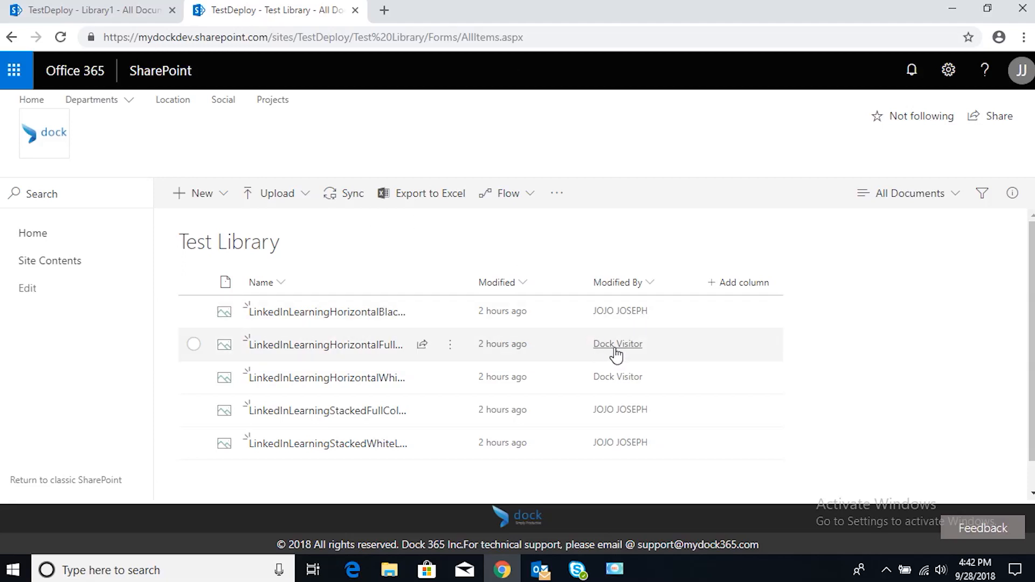
pyautogui.click(617, 344)
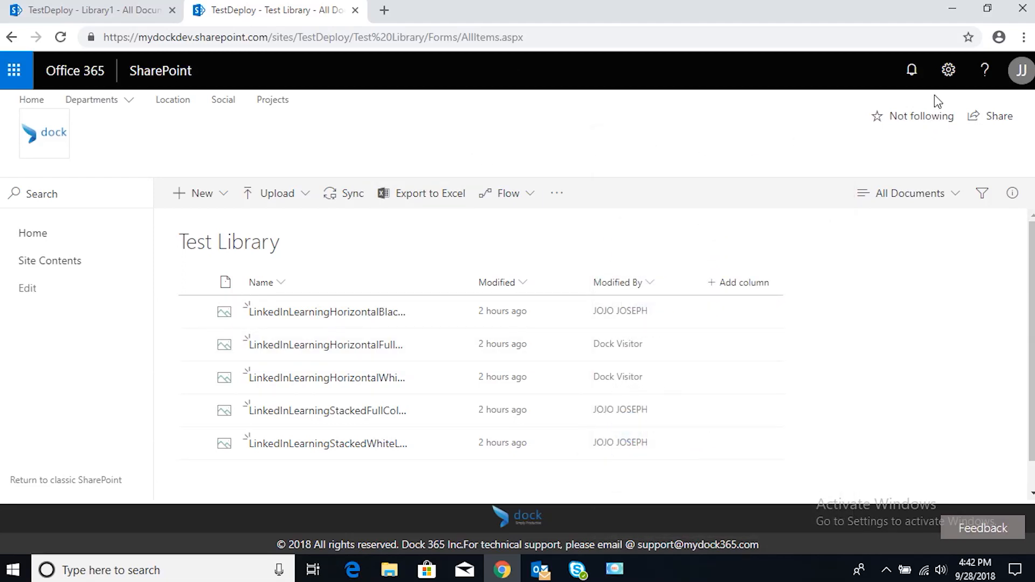
pyautogui.moveTo(948, 69)
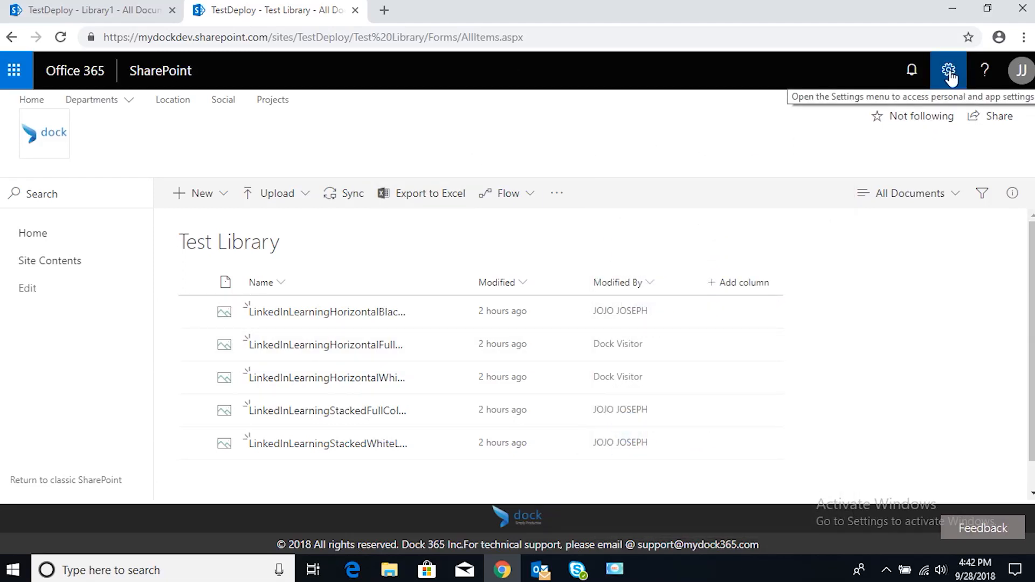
# Reach the Test Library settings page and its Views section
pyautogui.click(949, 69)
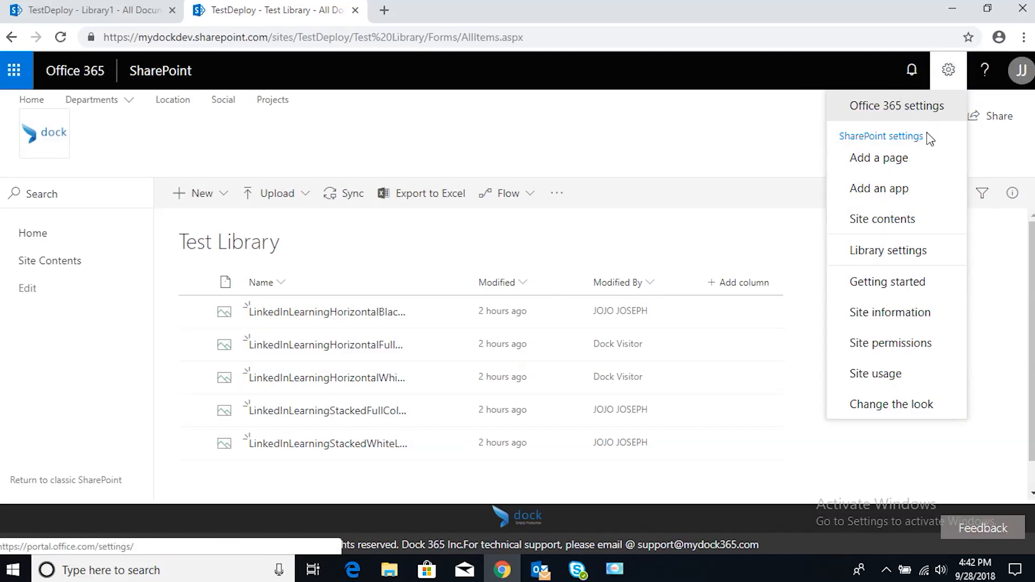
pyautogui.moveTo(890, 257)
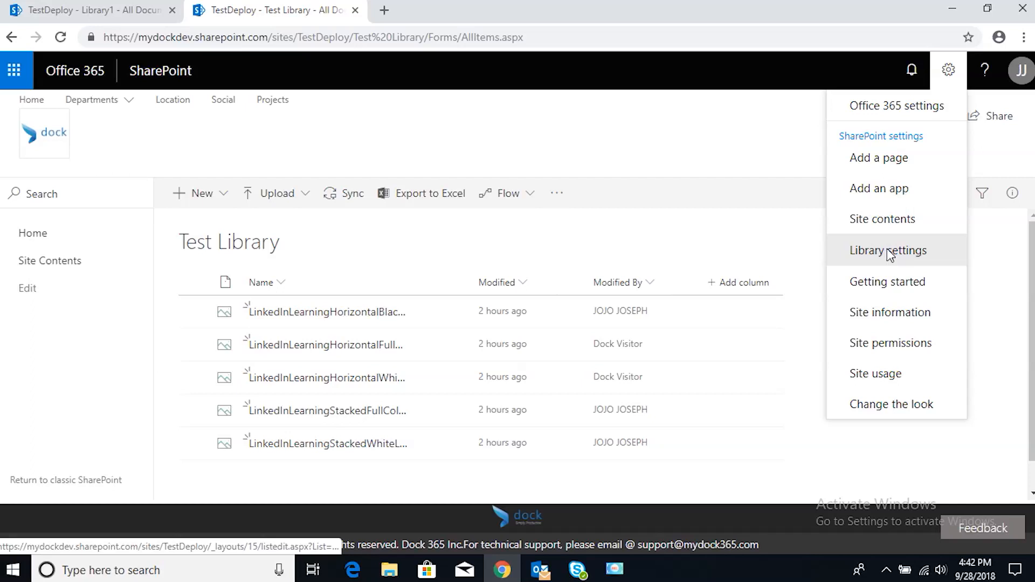
pyautogui.click(888, 250)
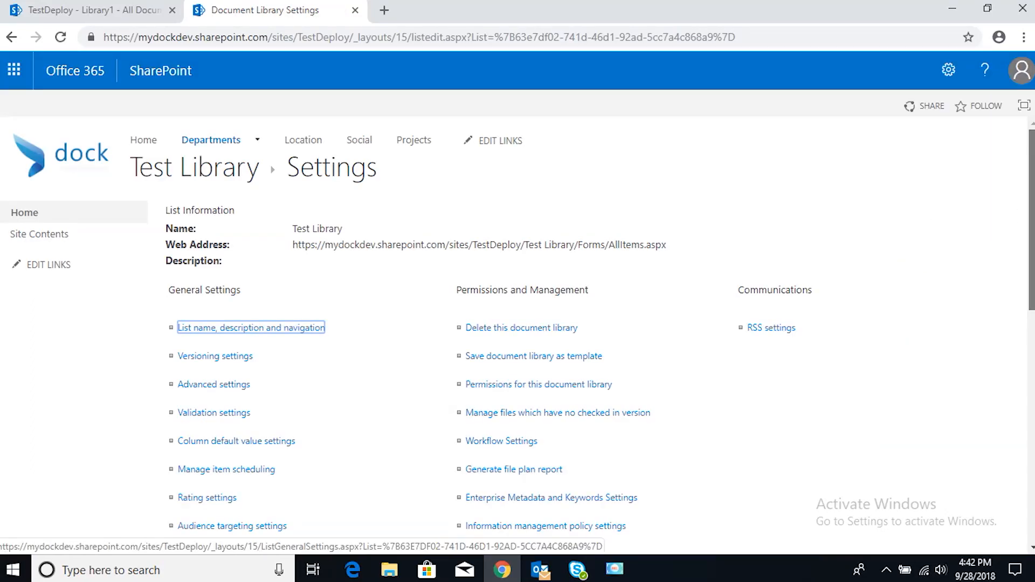
pyautogui.scroll(-3)
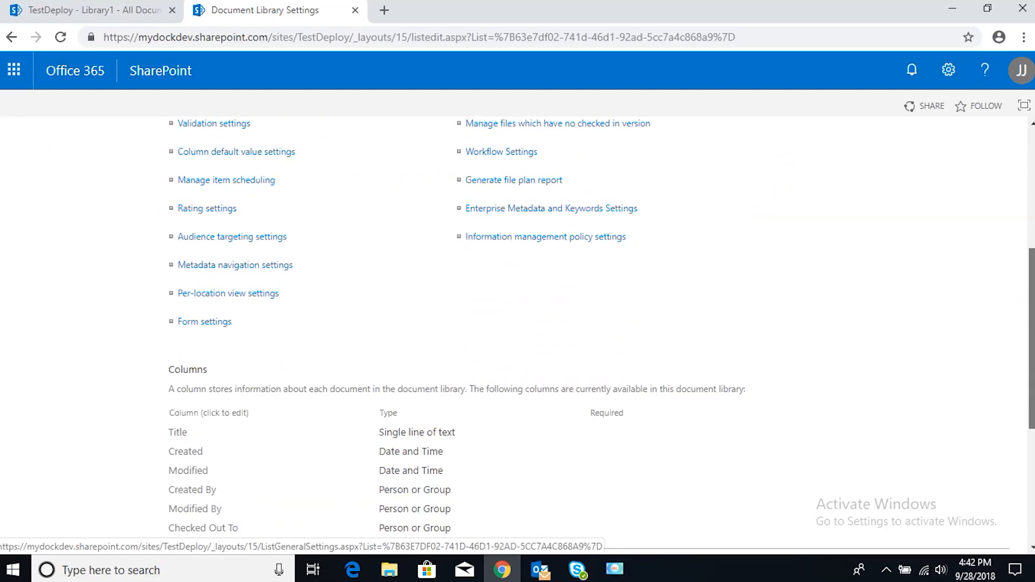
pyautogui.scroll(-3)
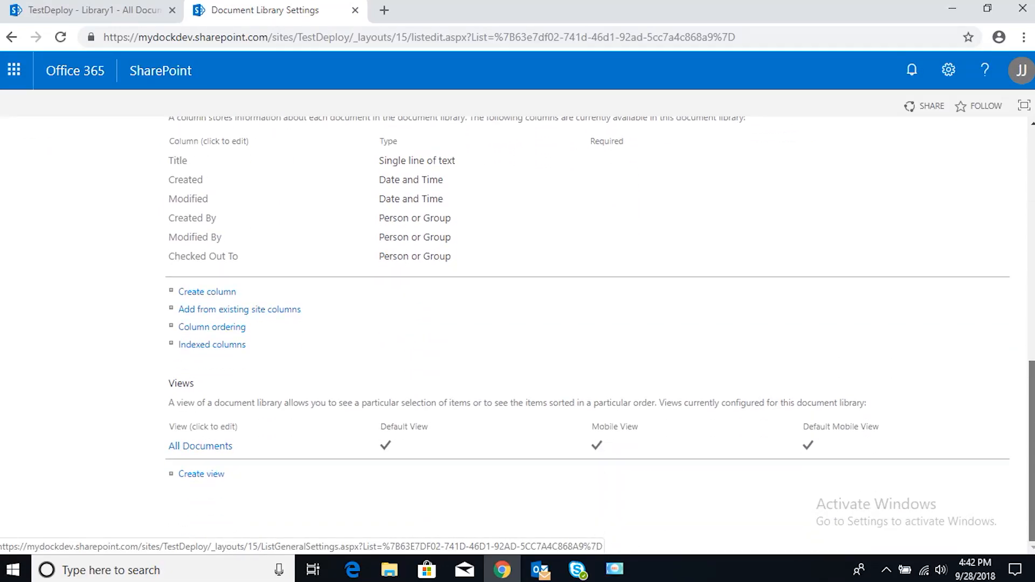
pyautogui.moveTo(132, 419)
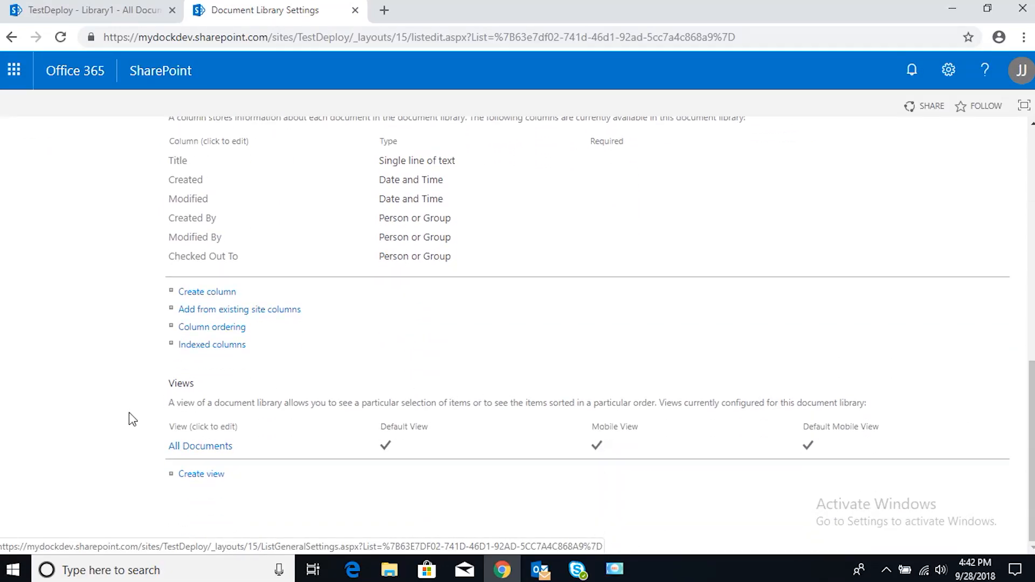
pyautogui.moveTo(393, 464)
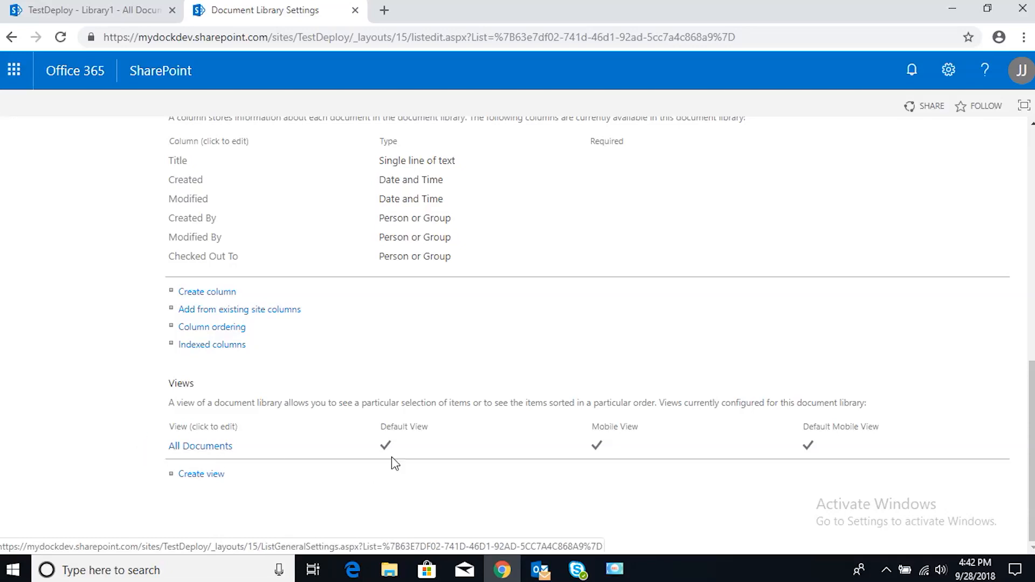
pyautogui.moveTo(385, 454)
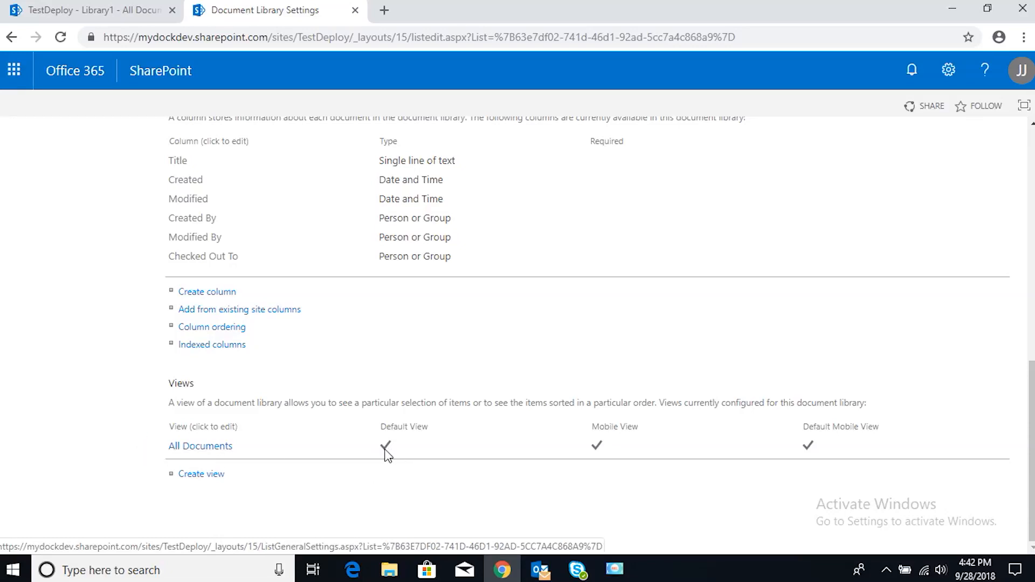
pyautogui.moveTo(406, 448)
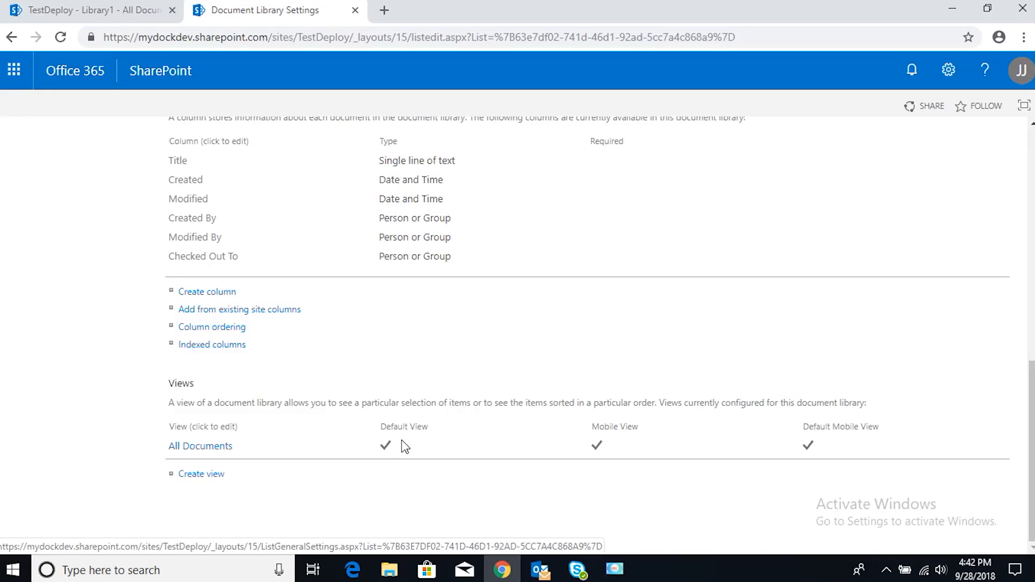
pyautogui.moveTo(209, 490)
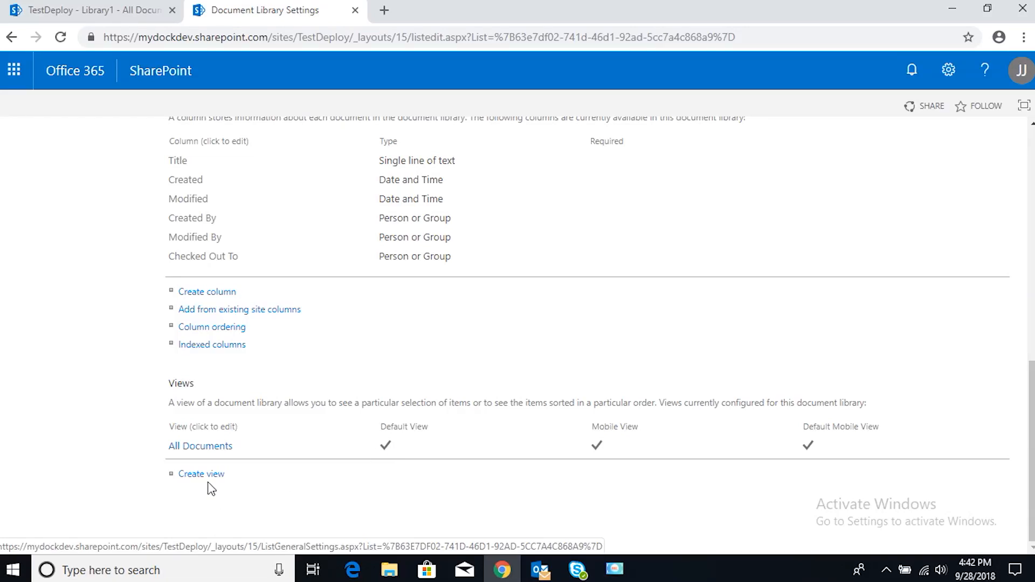
# Start creating a new view and choose the Standard View type
pyautogui.click(200, 474)
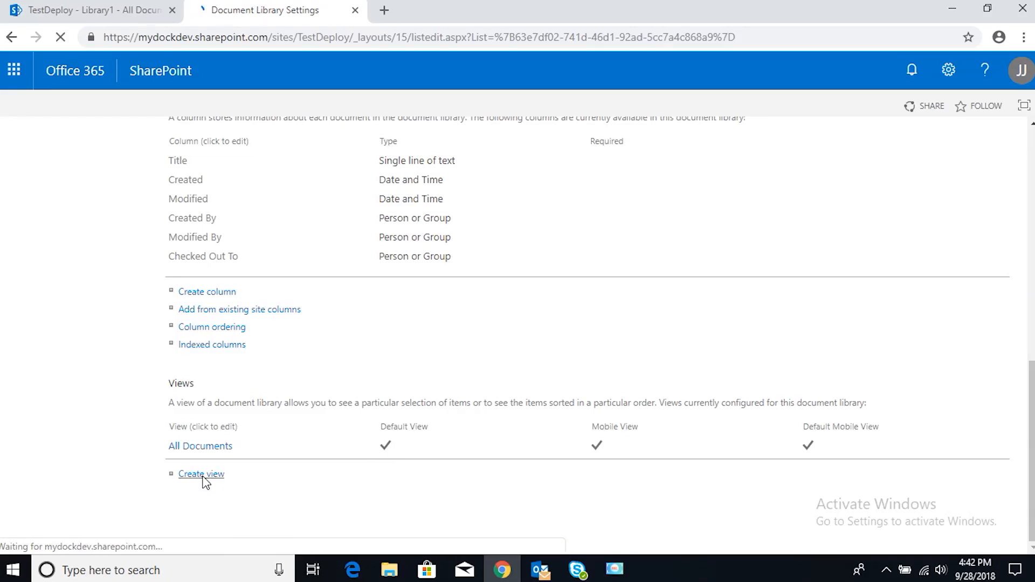
pyautogui.click(201, 474)
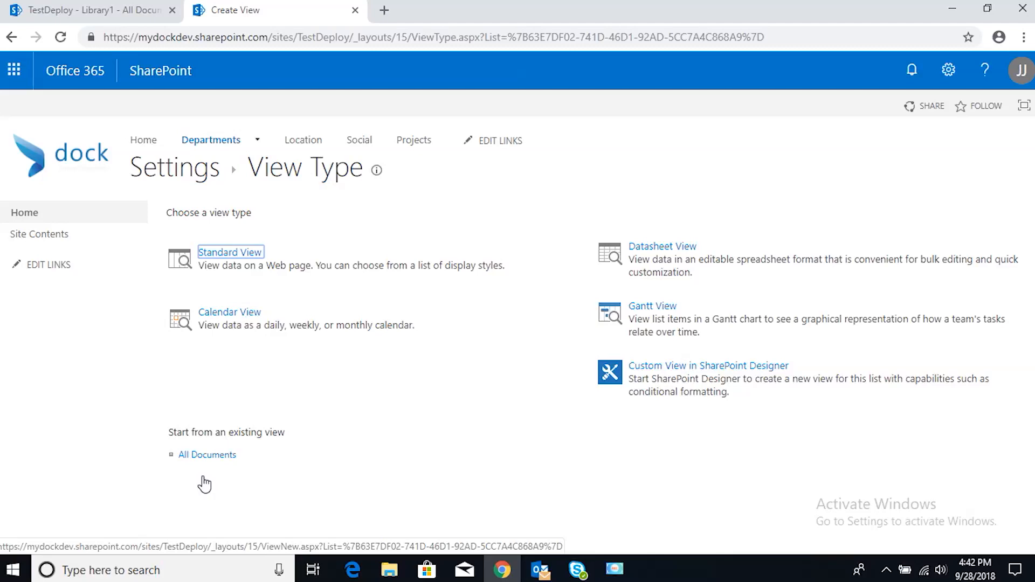
pyautogui.click(231, 253)
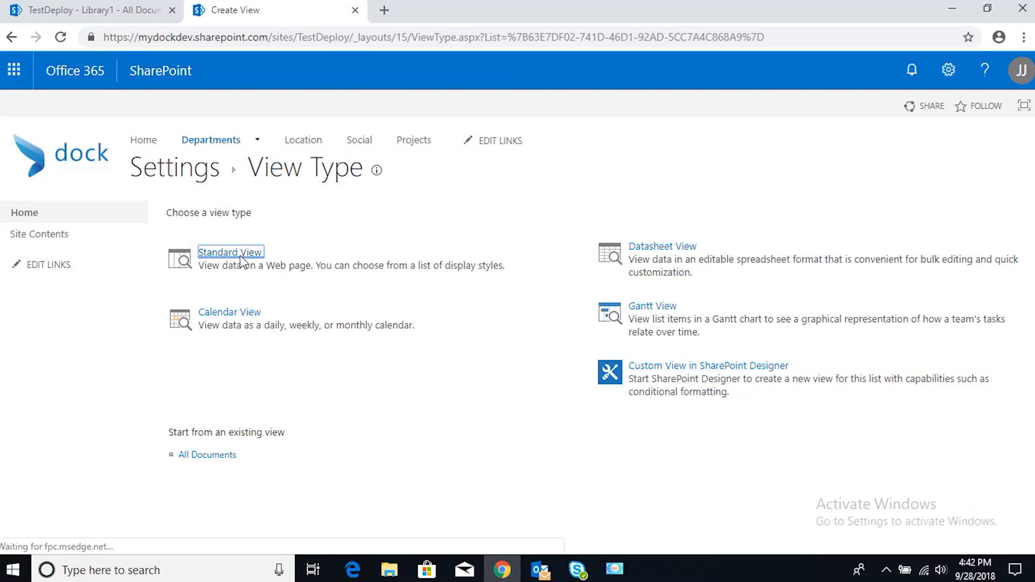
# Name the standard view 'My Documents' and tick 'Make this the default view'
pyautogui.click(229, 253)
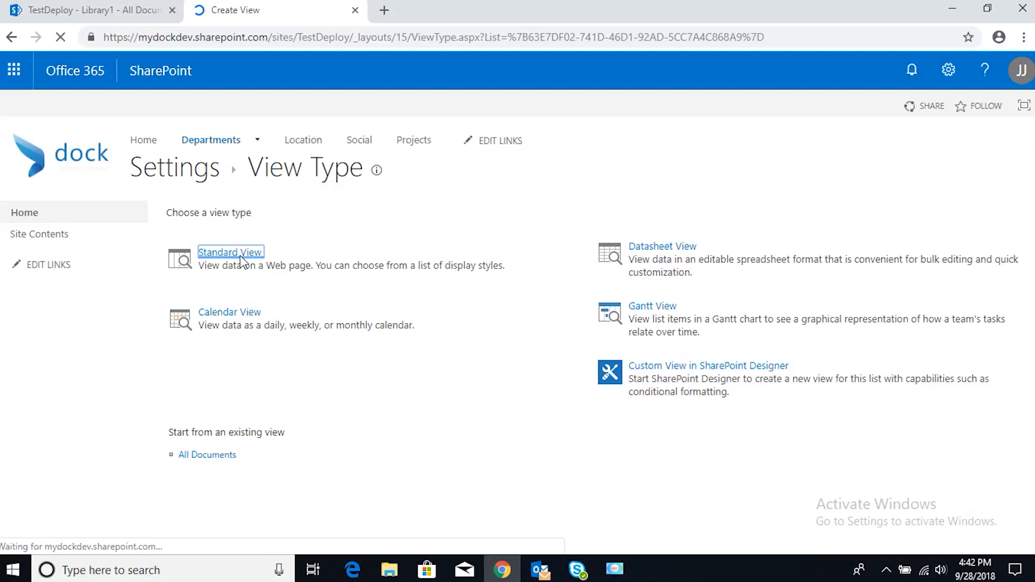
pyautogui.click(231, 252)
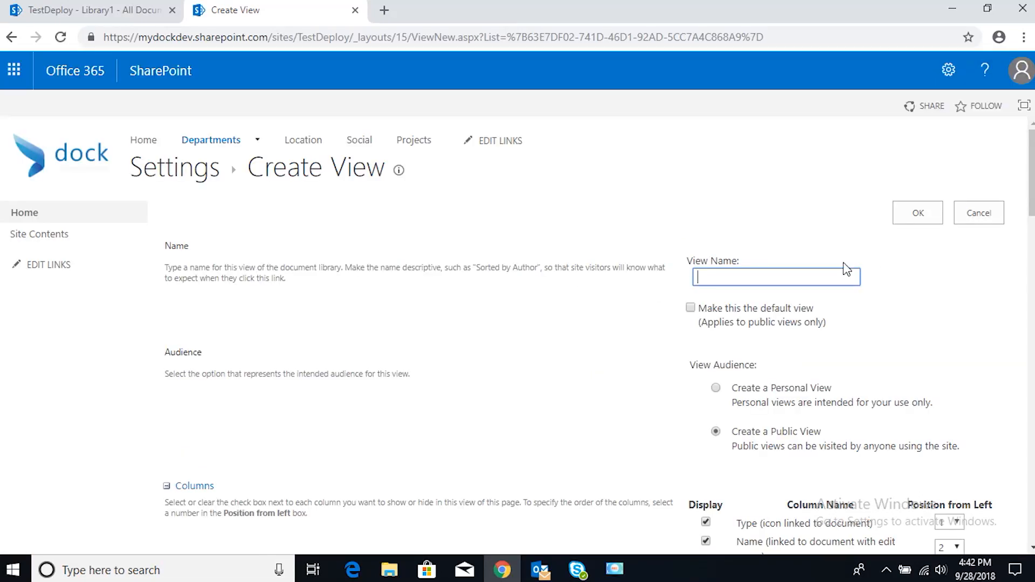
pyautogui.write('M')
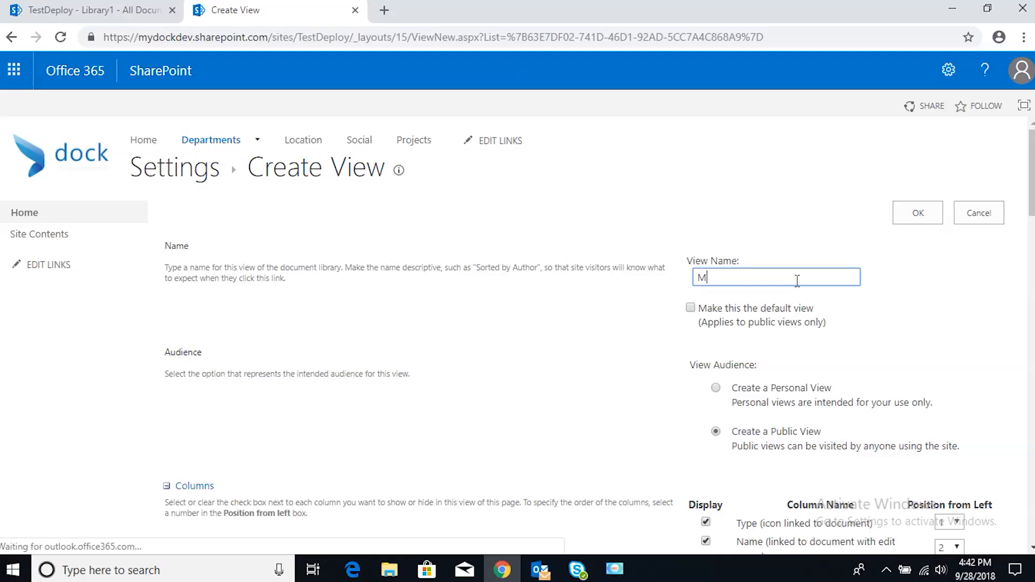
pyautogui.write('y Documents')
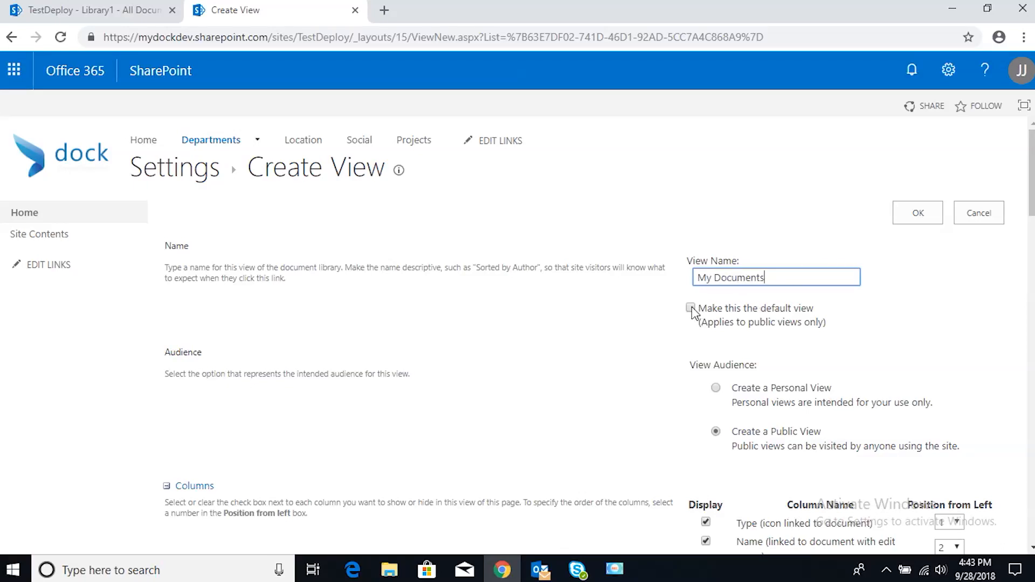
pyautogui.click(690, 308)
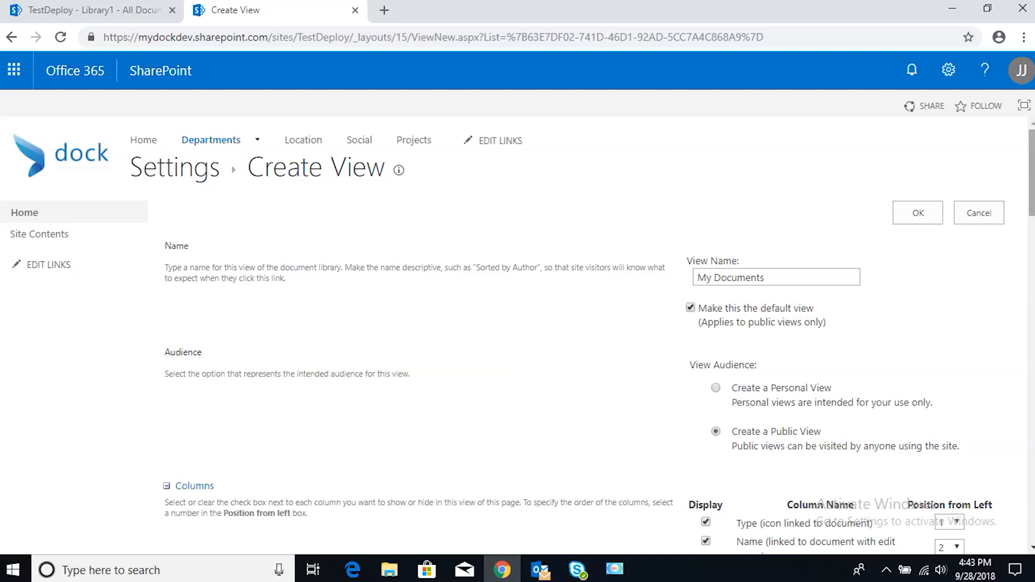
# Tick the Display checkbox for the Created By column in the Columns section
pyautogui.scroll(-3)
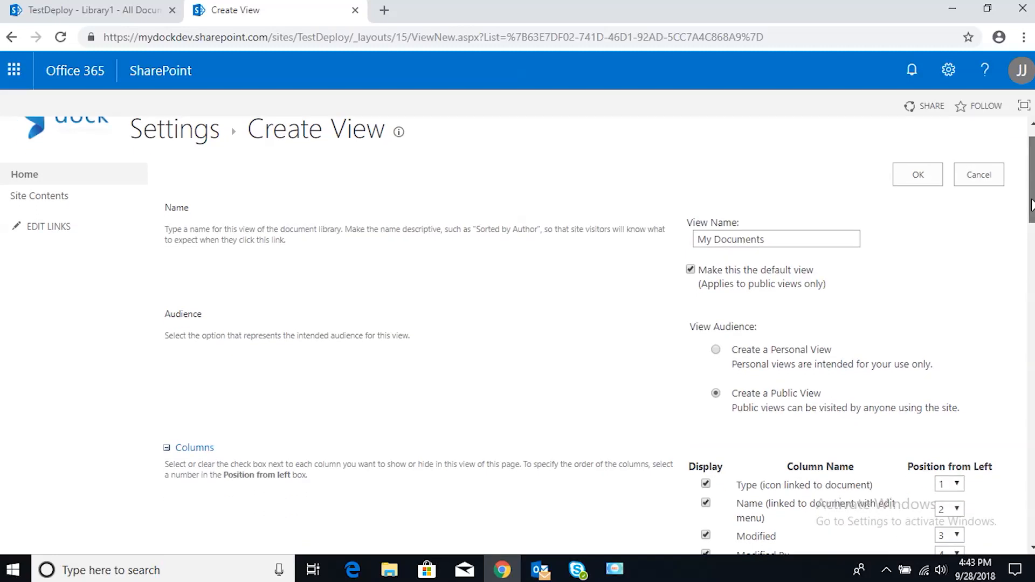
pyautogui.scroll(-3)
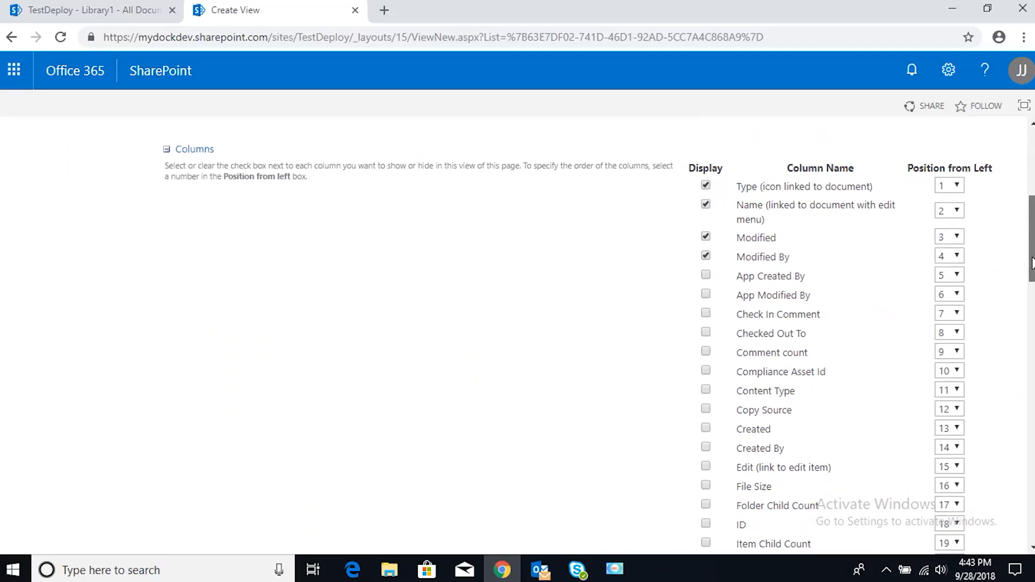
pyautogui.scroll(-3)
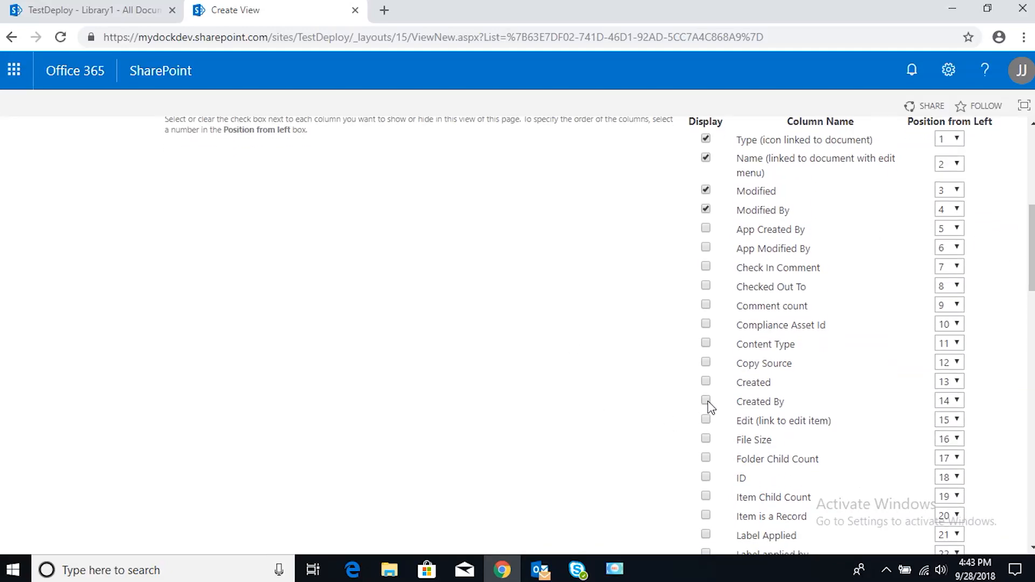
pyautogui.click(705, 400)
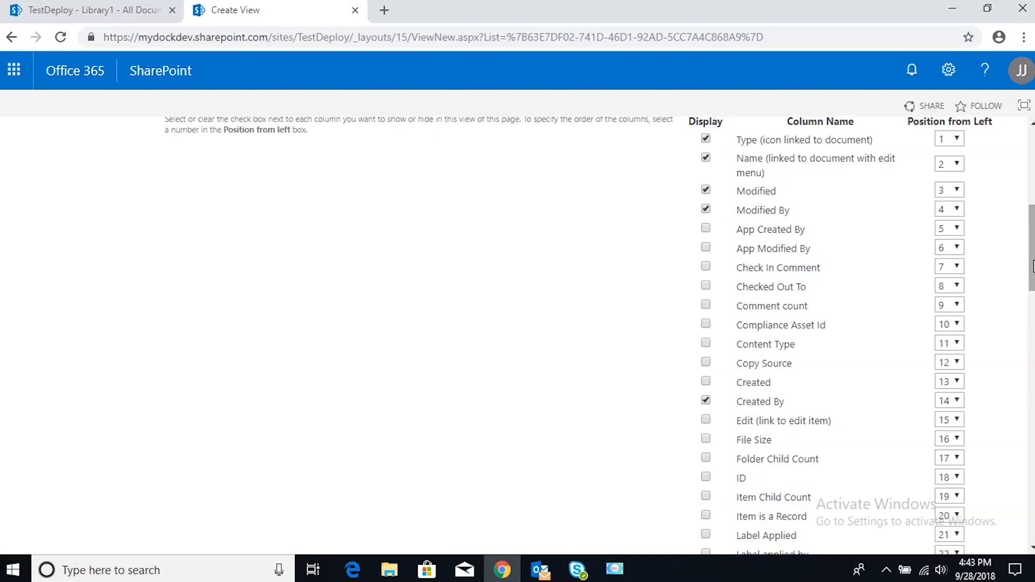
pyautogui.scroll(-3)
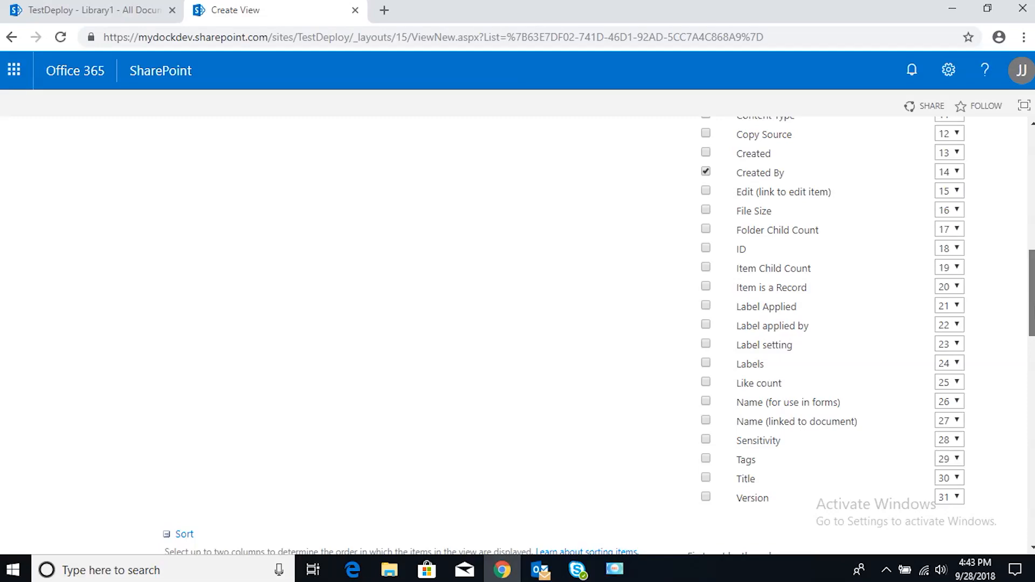
pyautogui.scroll(-3)
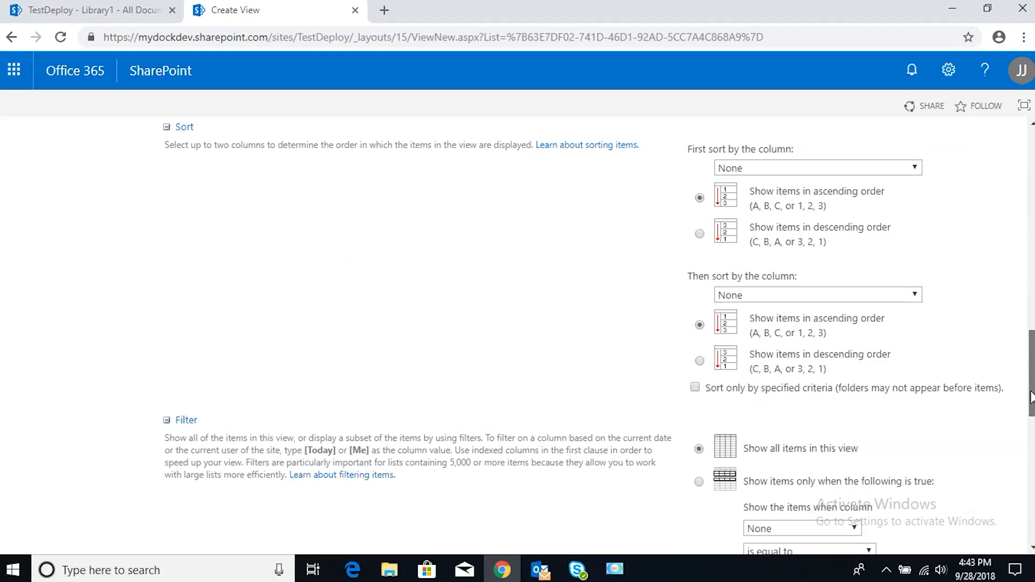
# Filter the view to show items only when Created By is equal to [Me]
pyautogui.scroll(-3)
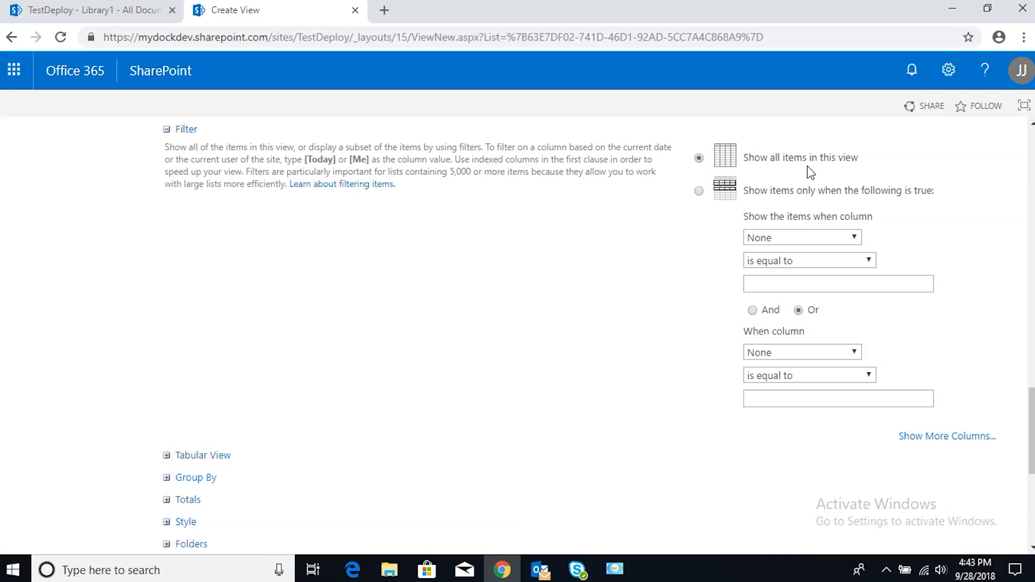
pyautogui.moveTo(683, 150)
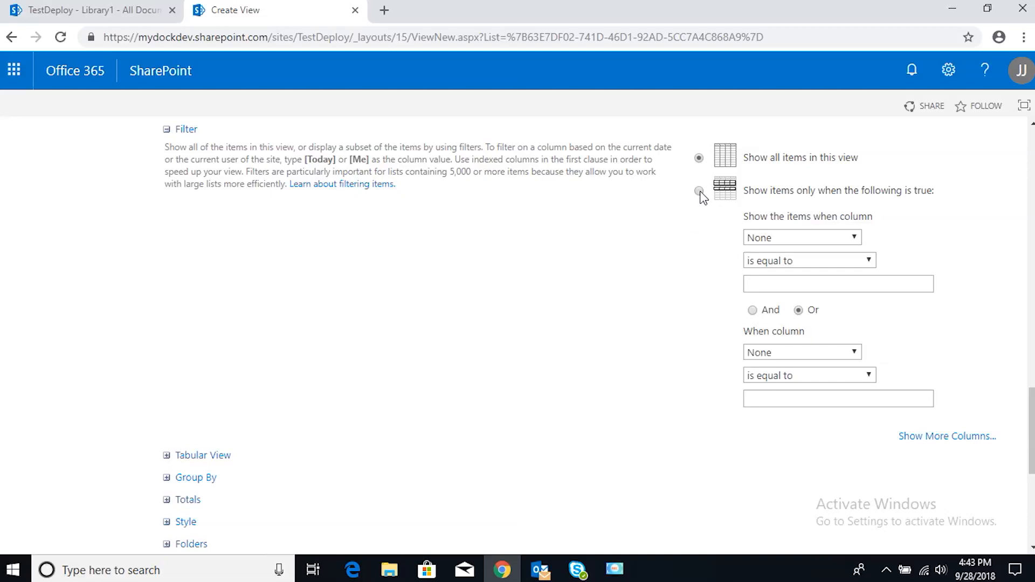
pyautogui.click(699, 191)
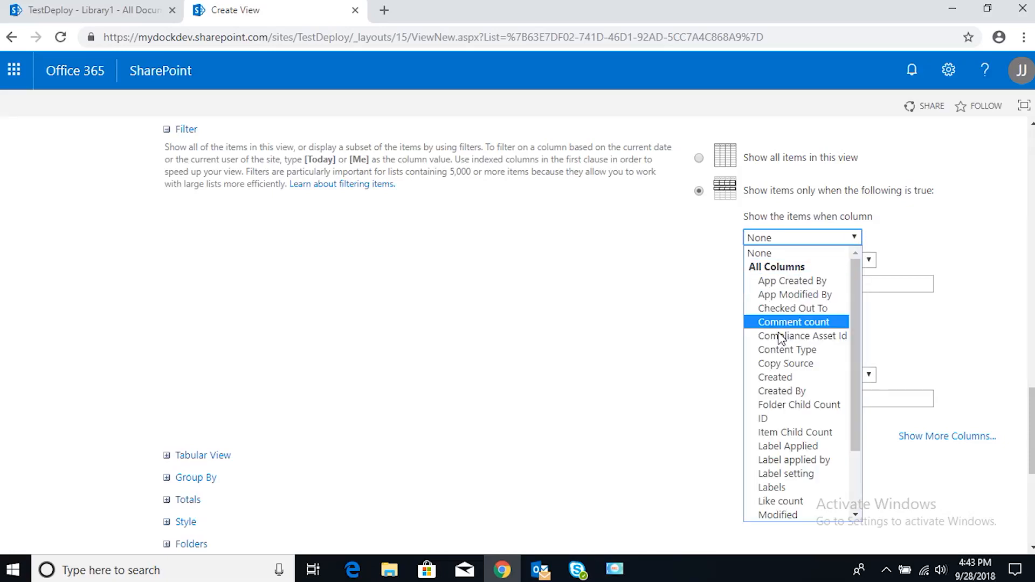
pyautogui.click(780, 392)
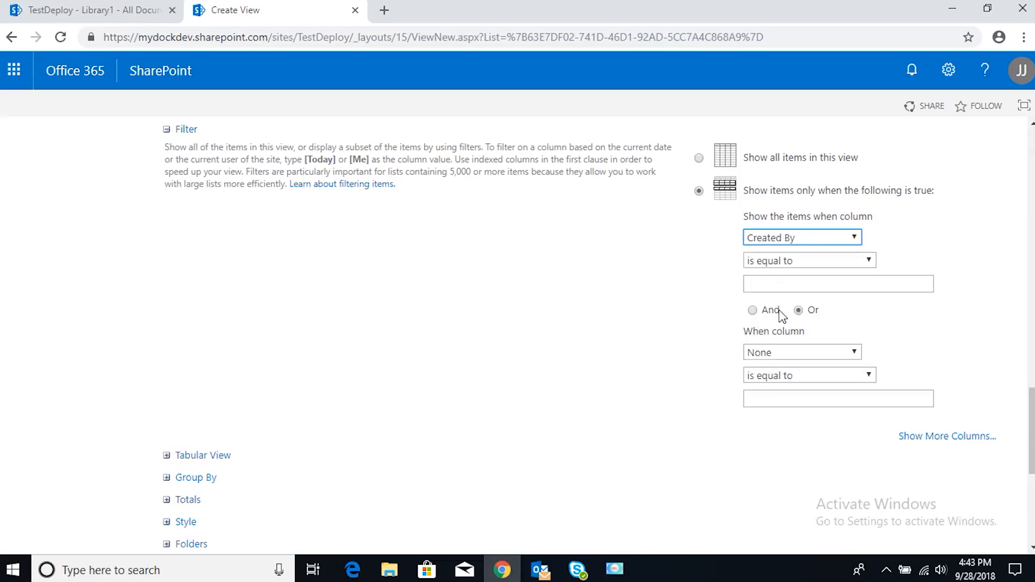
pyautogui.moveTo(686, 270)
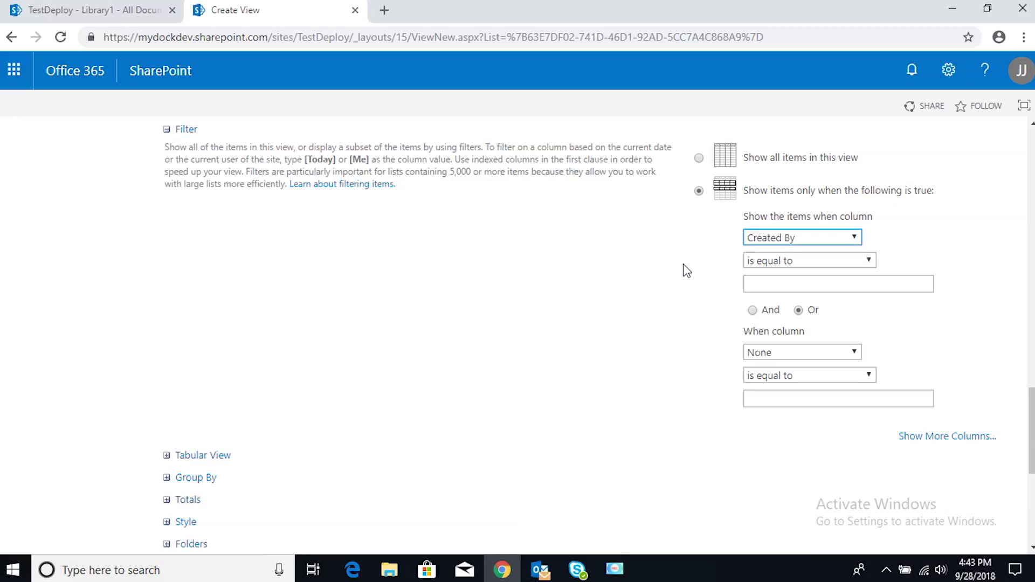
pyautogui.click(838, 284)
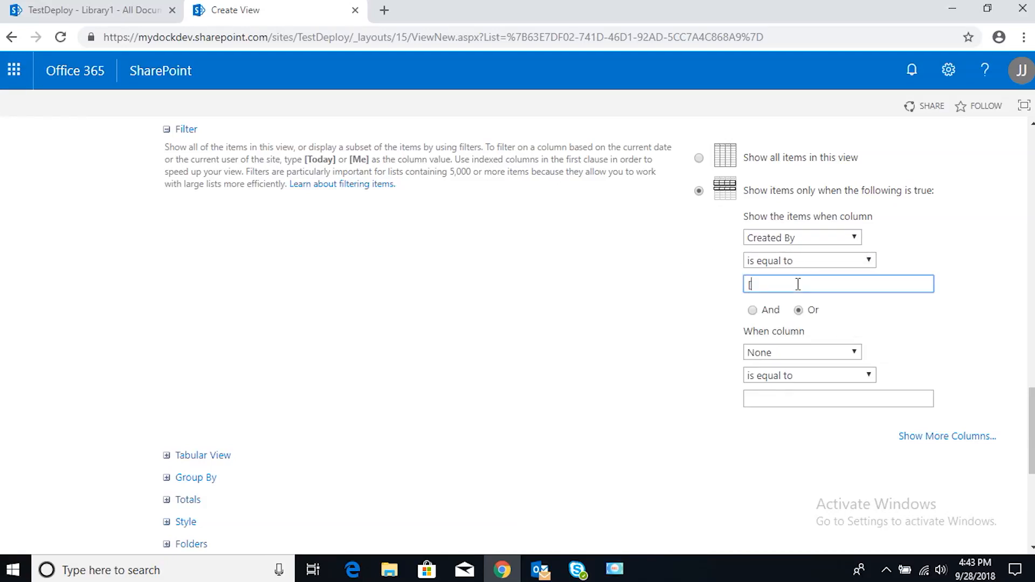
pyautogui.write('[Me]')
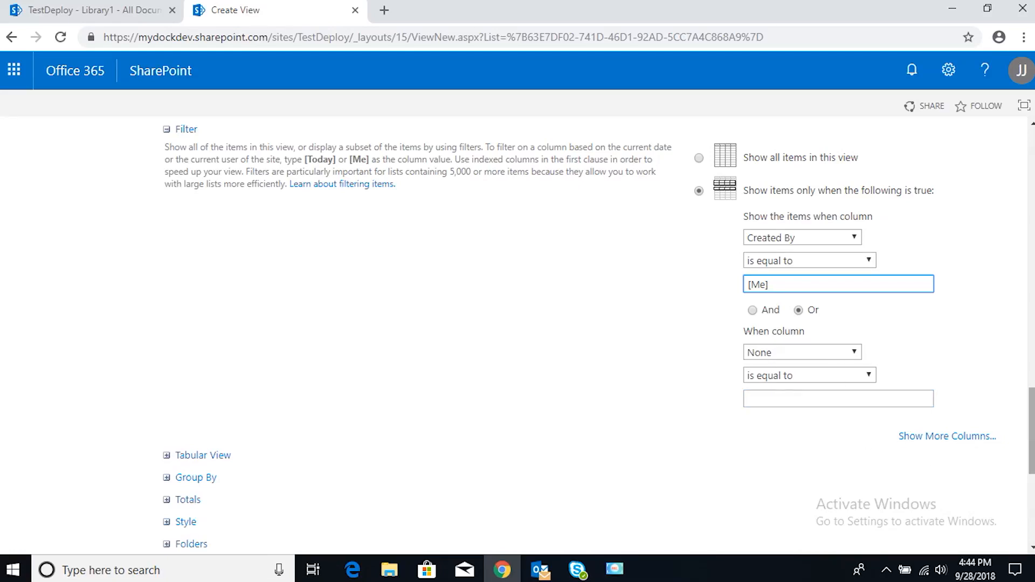
# Confirm with OK so Test Library opens in the saved My Documents view
pyautogui.scroll(-3)
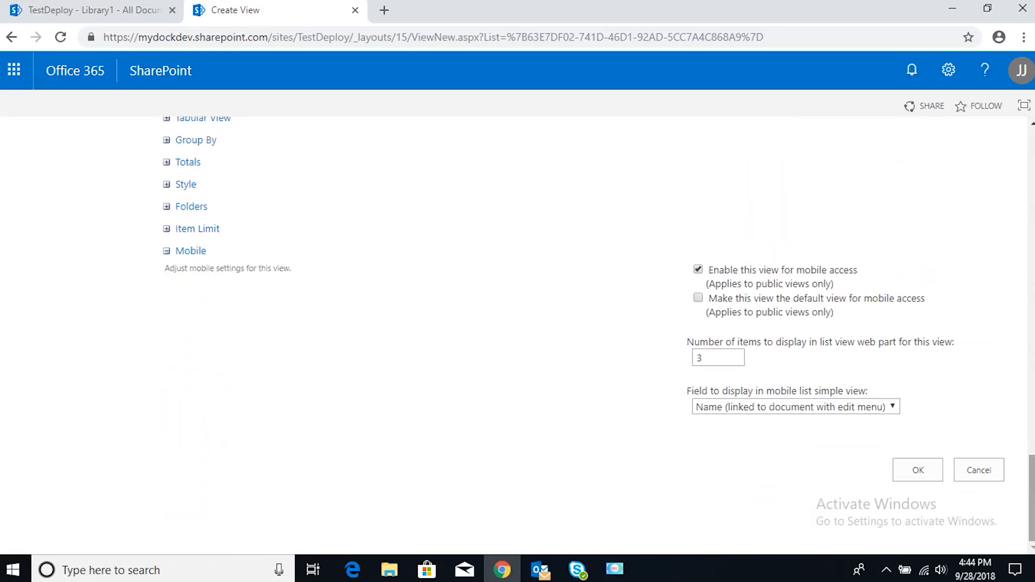
pyautogui.click(918, 470)
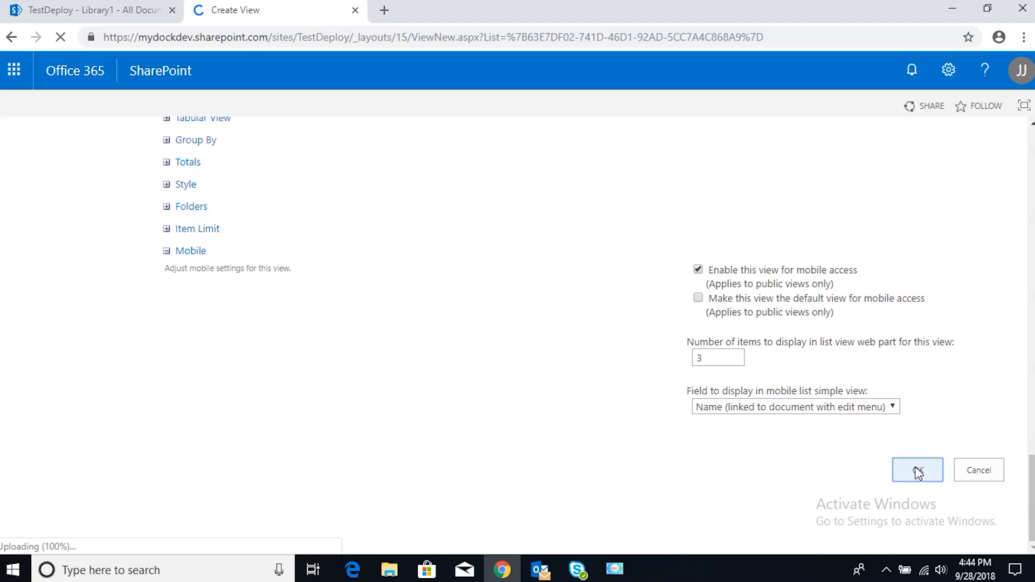
pyautogui.click(917, 470)
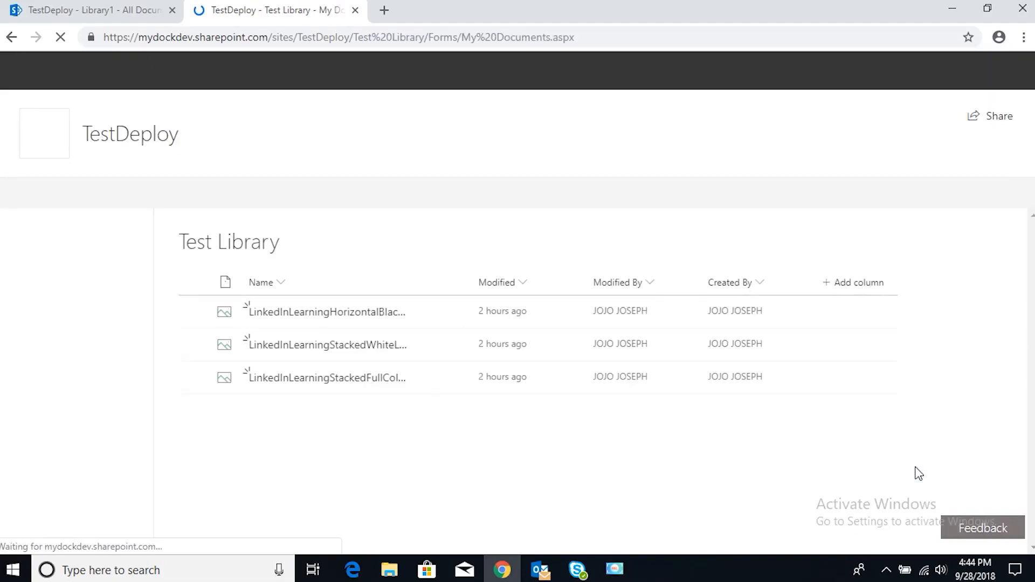